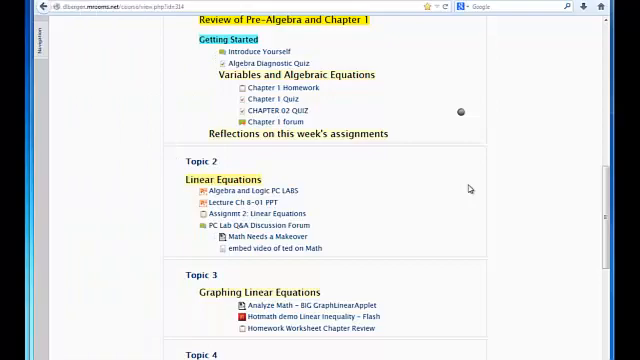
Step: Open Assignment 2: Linear Equations from the course's assignments list
{"action": "scroll", "scroll_direction": "down", "scroll_amount": 3}
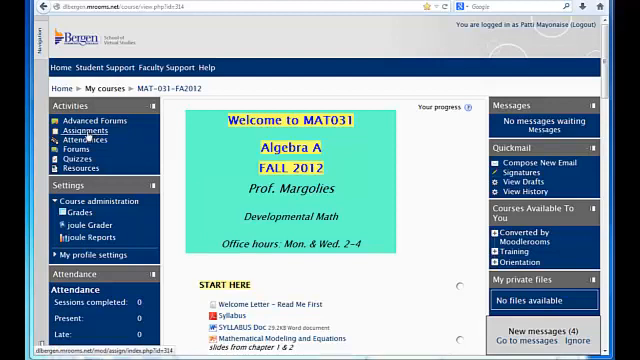
{"action": "left_click", "coordinate": [80, 130]}
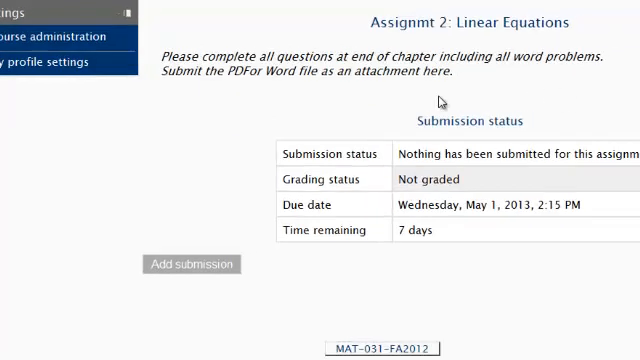
Step: Scroll down the Assignment 2 page to reach the submission area
{"action": "scroll", "scroll_direction": "down", "scroll_amount": 3}
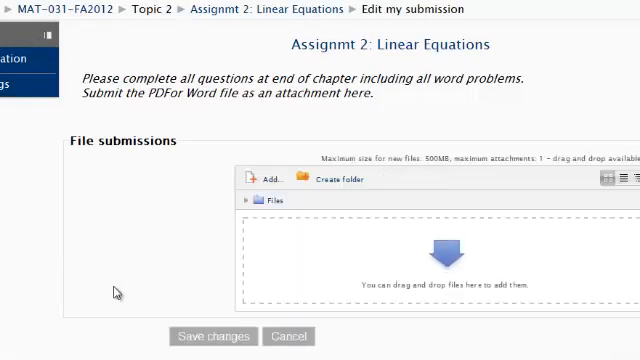
{"action": "mouse_move", "coordinate": [384, 216]}
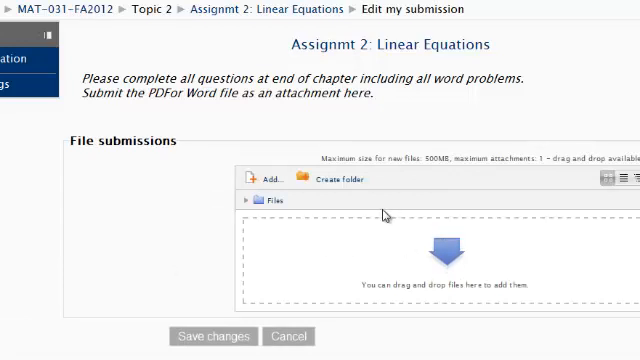
{"action": "mouse_move", "coordinate": [250, 220]}
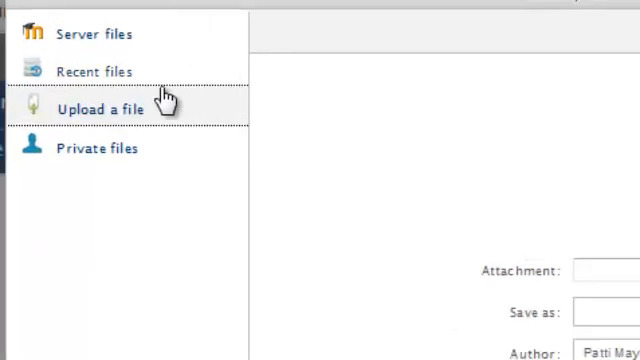
{"action": "mouse_move", "coordinate": [155, 115]}
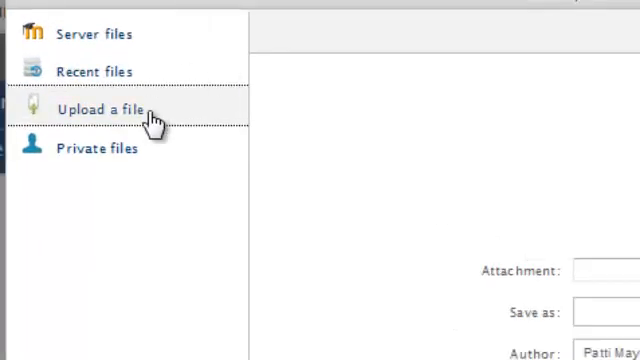
Step: Upload PattiHW.docx from the computer into the file submissions area
{"action": "left_click", "coordinate": [103, 109]}
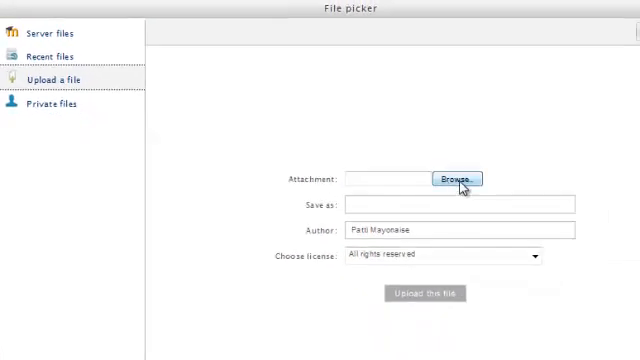
{"action": "left_click", "coordinate": [458, 179]}
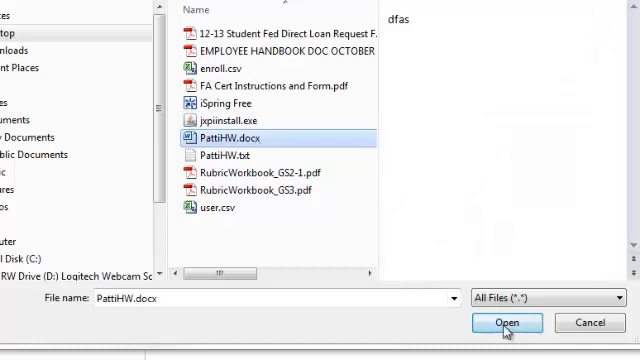
{"action": "left_click", "coordinate": [506, 322]}
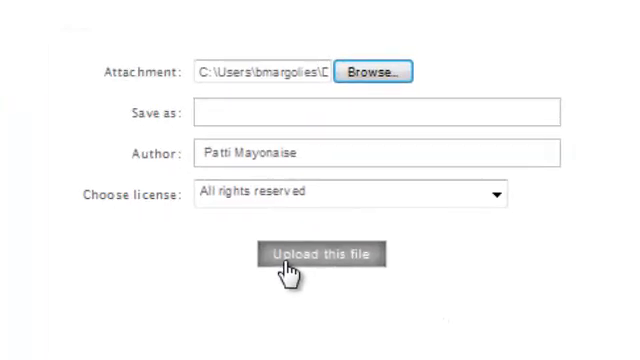
{"action": "left_click", "coordinate": [322, 255]}
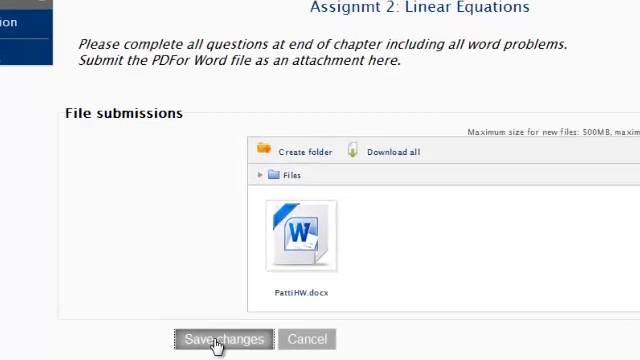
Step: Save the Assignment 2 submission with PattiHW.docx attached
{"action": "left_click", "coordinate": [224, 339]}
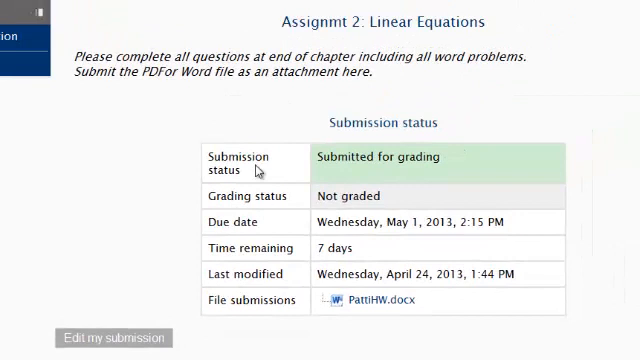
{"action": "mouse_move", "coordinate": [294, 318]}
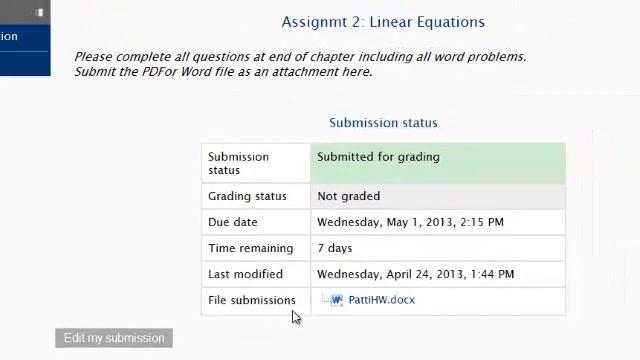
{"action": "mouse_move", "coordinate": [377, 320]}
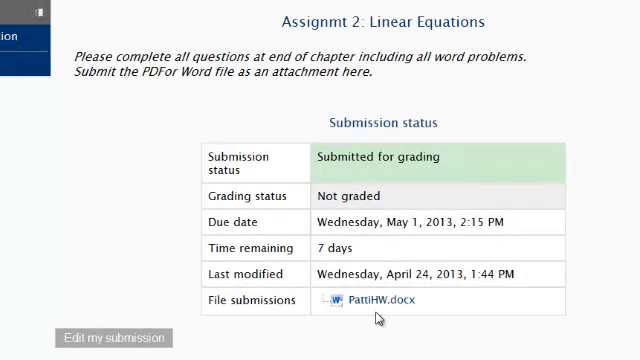